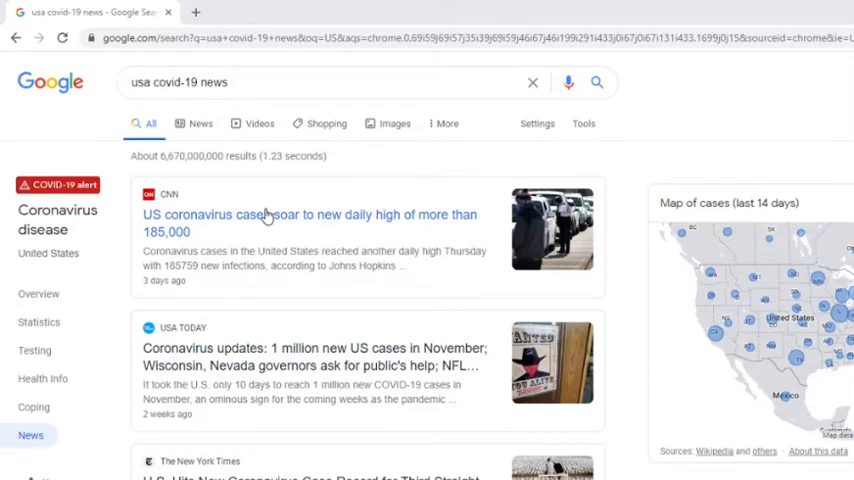
Knit index.Rmd into the 'USA Battle with COVID-19' HTML report and preview it
{"action": "scroll", "scroll_direction": "down", "scroll_amount": 3}
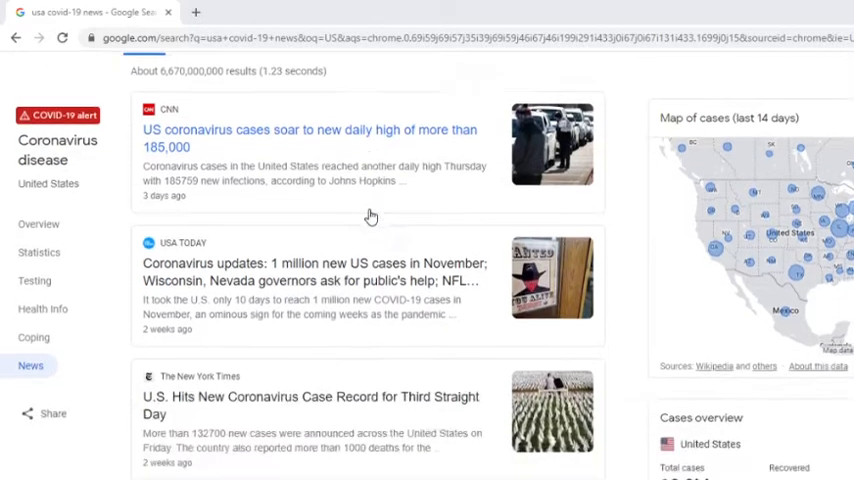
{"action": "scroll", "scroll_direction": "down", "scroll_amount": 3}
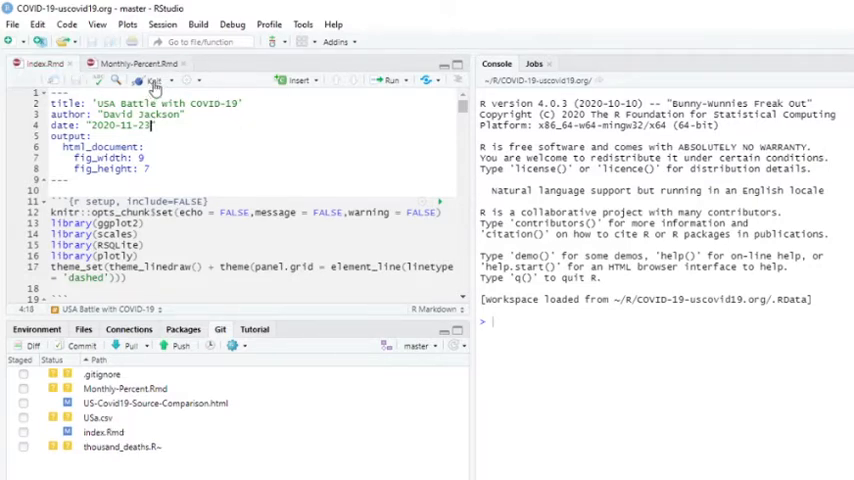
{"action": "left_click", "coordinate": [152, 80]}
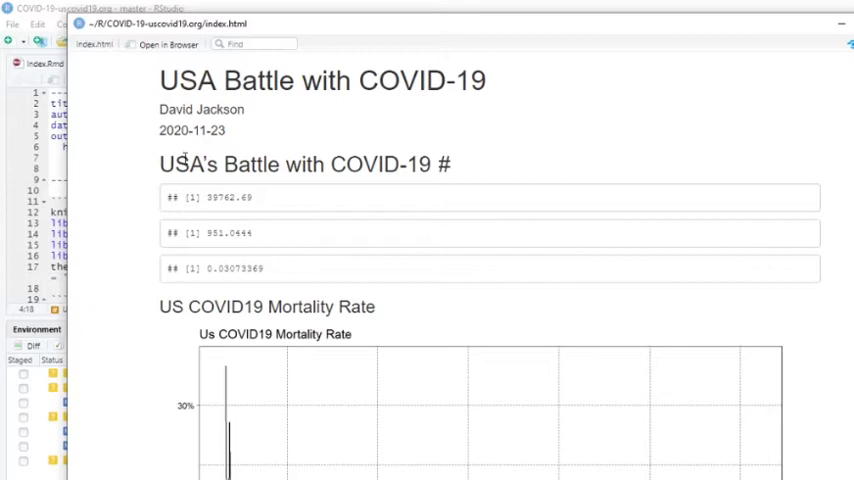
Highlight the 951.0444 summary value and scroll to the US COVID19 Mortality Rate chart
{"action": "double_click", "coordinate": [228, 196]}
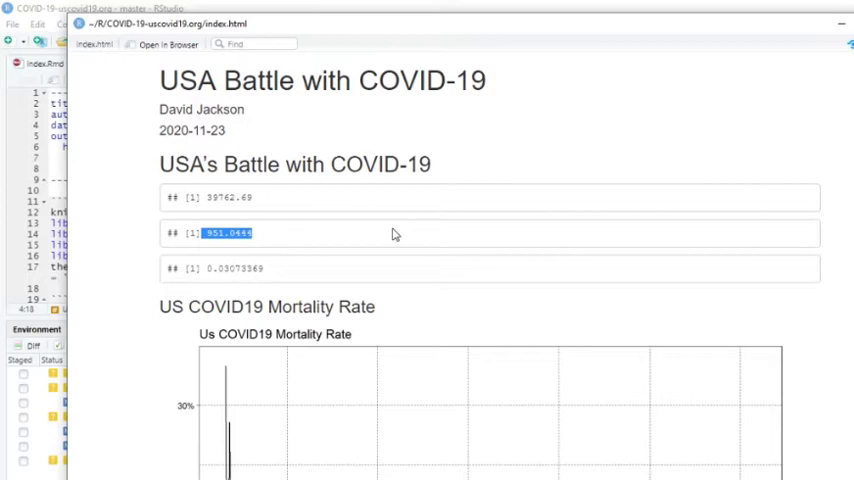
{"action": "scroll", "scroll_direction": "down", "scroll_amount": 3}
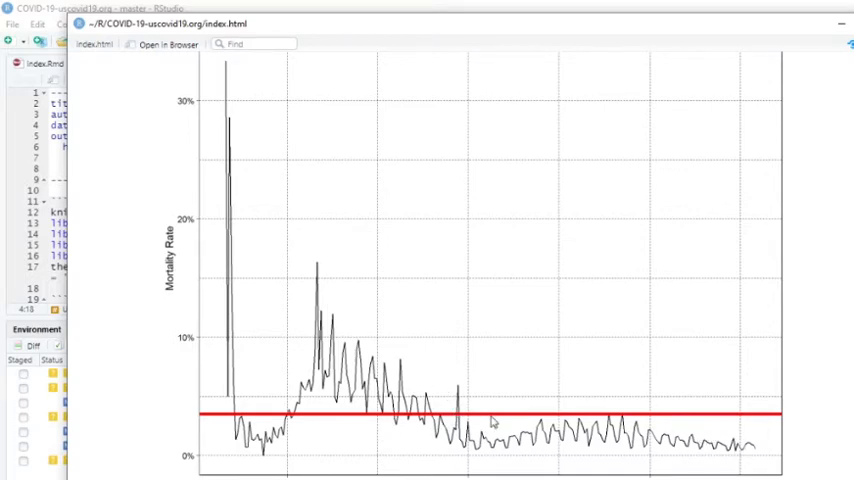
{"action": "scroll", "scroll_direction": "down", "scroll_amount": 3}
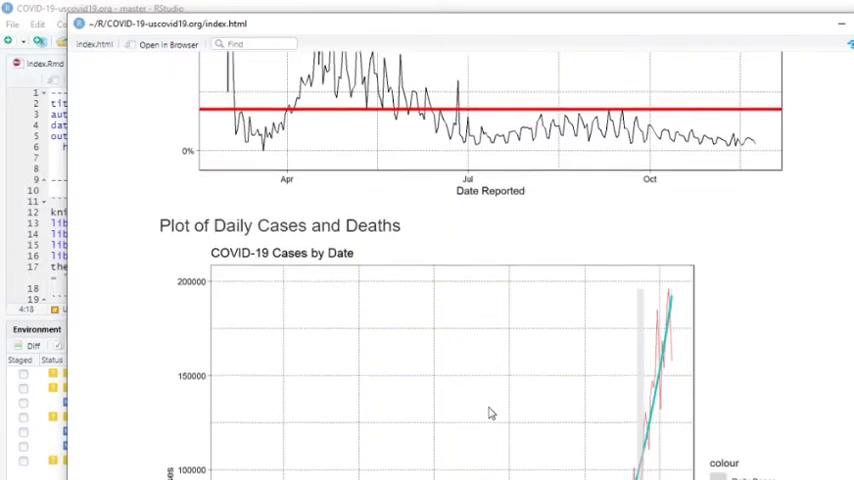
Scroll through the daily cases and daily deaths charts with Loess trend lines
{"action": "scroll", "scroll_direction": "down", "scroll_amount": 3}
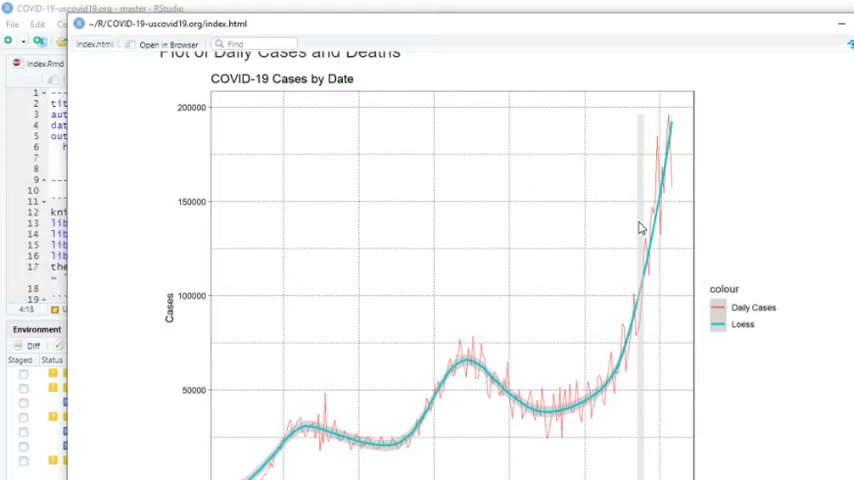
{"action": "mouse_move", "coordinate": [632, 176]}
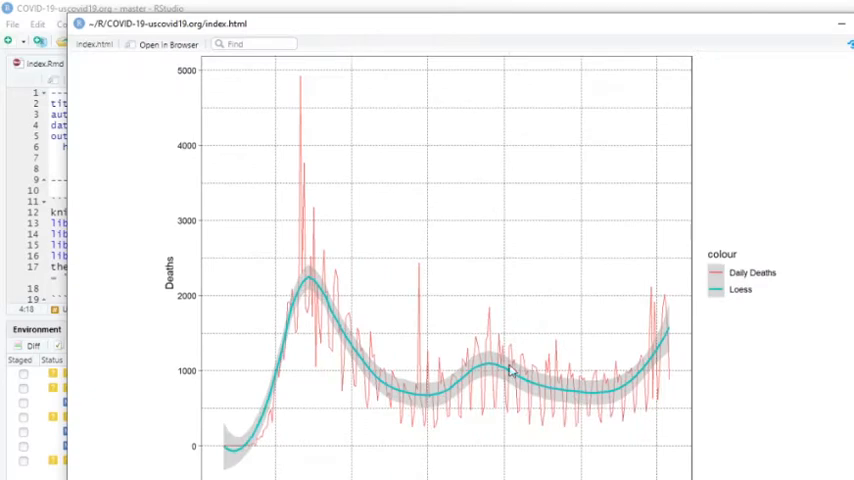
{"action": "mouse_move", "coordinate": [330, 340]}
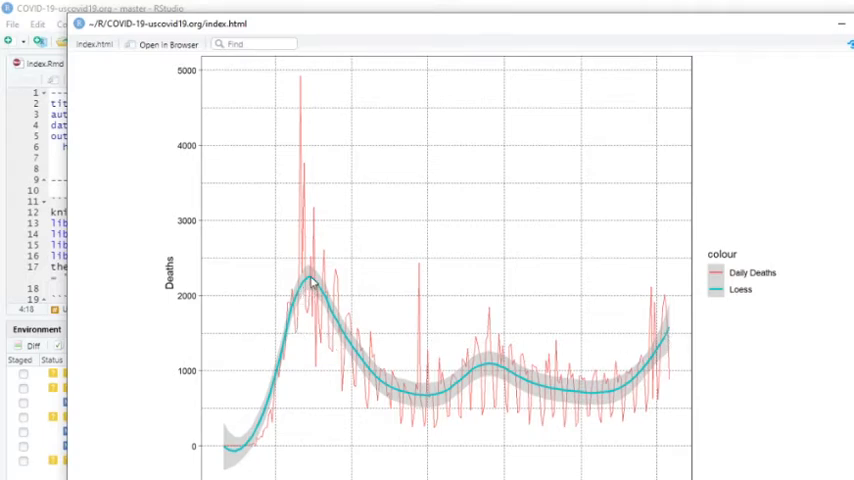
{"action": "mouse_move", "coordinate": [334, 100]}
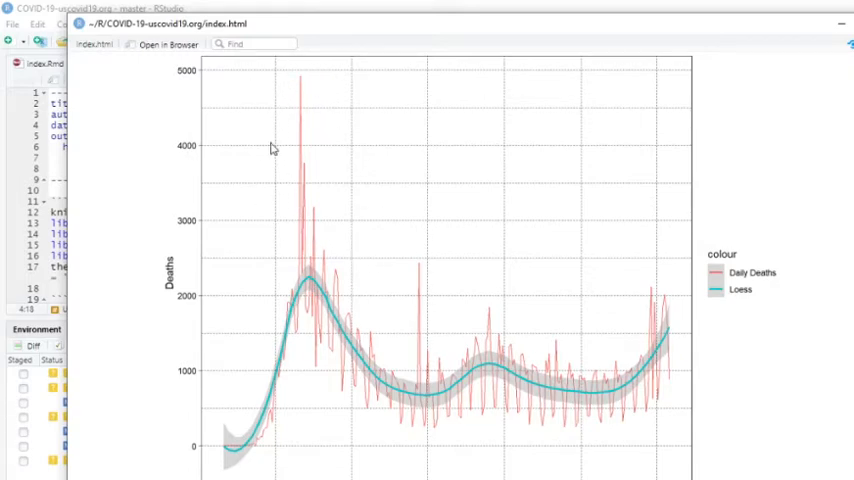
{"action": "scroll", "scroll_direction": "down", "scroll_amount": 3}
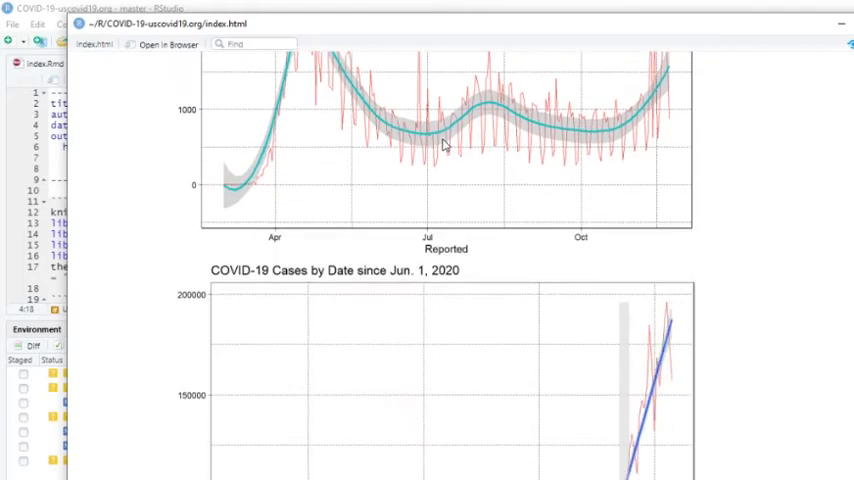
Scroll through the cases and deaths since Jun. 1, 2020 charts to the Weekly Cases bar chart
{"action": "scroll", "scroll_direction": "down", "scroll_amount": 3}
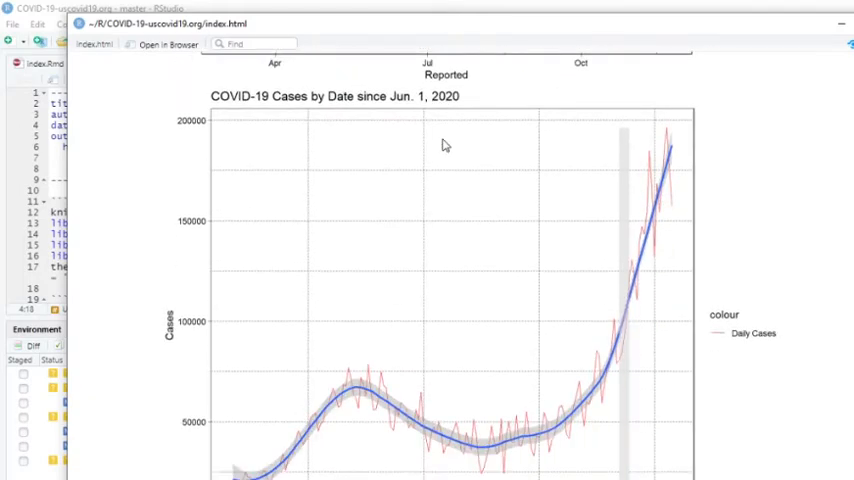
{"action": "mouse_move", "coordinate": [676, 150]}
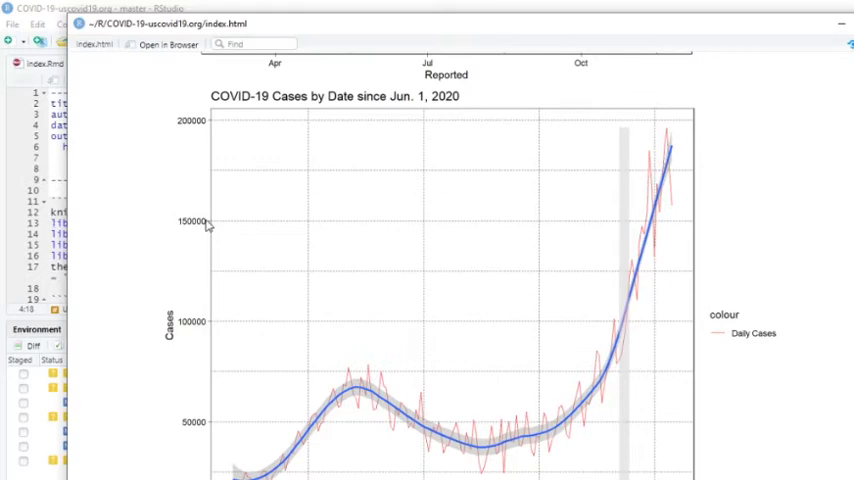
{"action": "scroll", "scroll_direction": "down", "scroll_amount": 3}
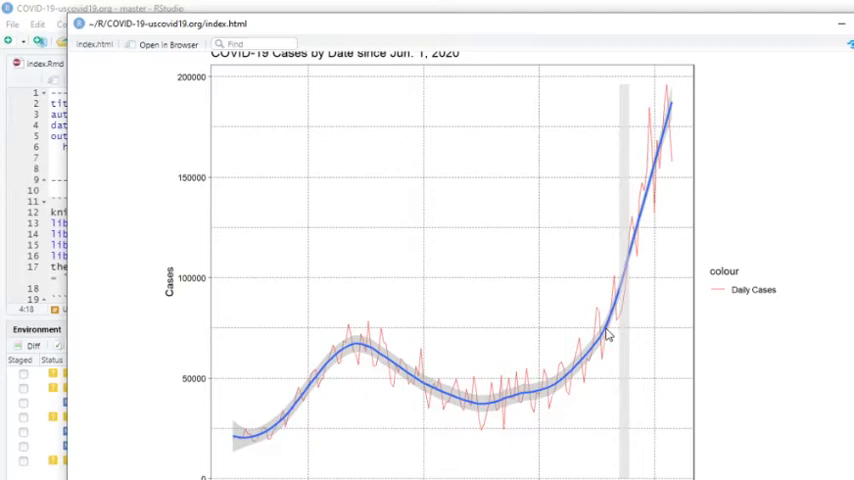
{"action": "mouse_move", "coordinate": [356, 468]}
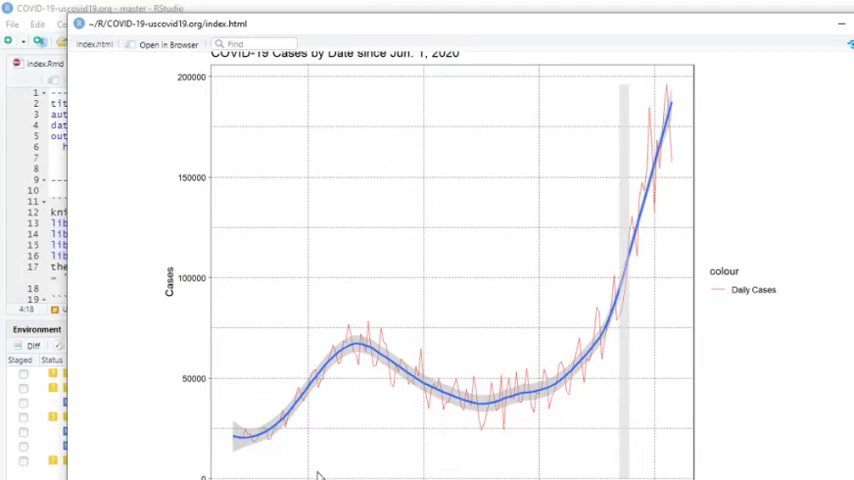
{"action": "mouse_move", "coordinate": [628, 304]}
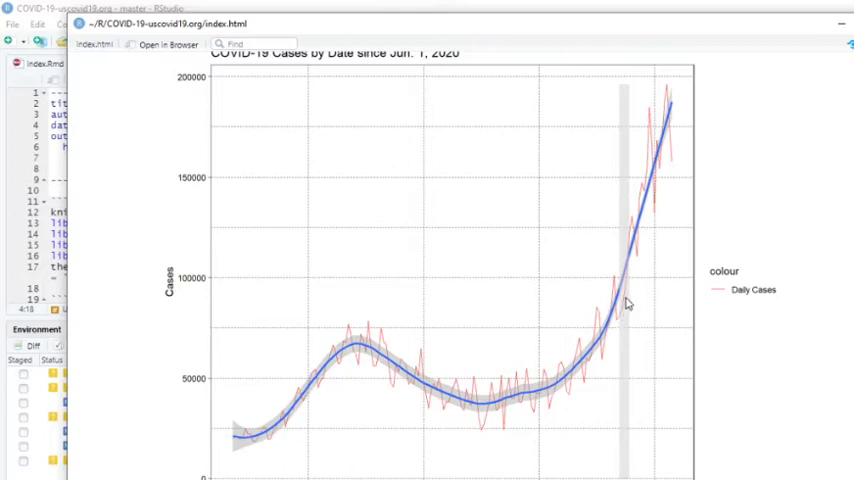
{"action": "mouse_move", "coordinate": [650, 180]}
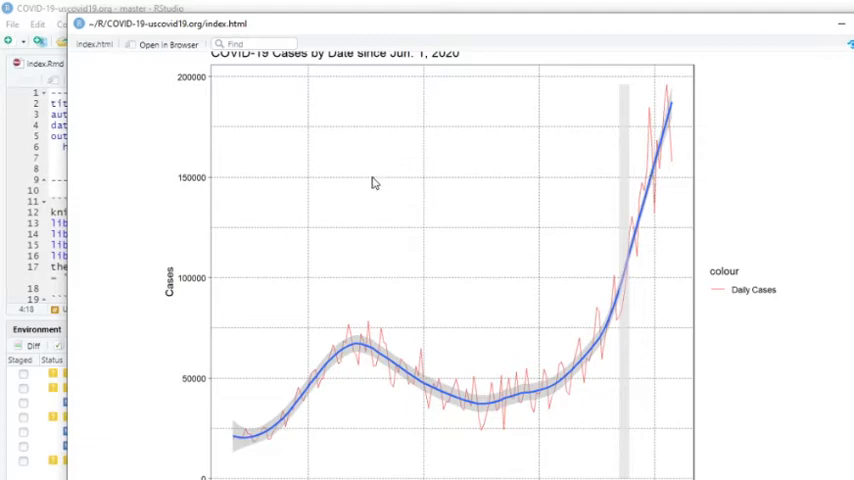
{"action": "scroll", "scroll_direction": "down", "scroll_amount": 3}
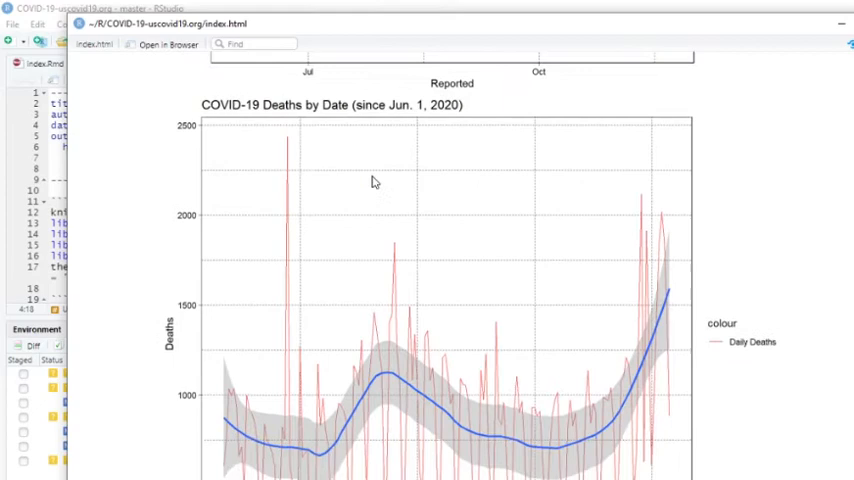
{"action": "scroll", "scroll_direction": "down", "scroll_amount": 3}
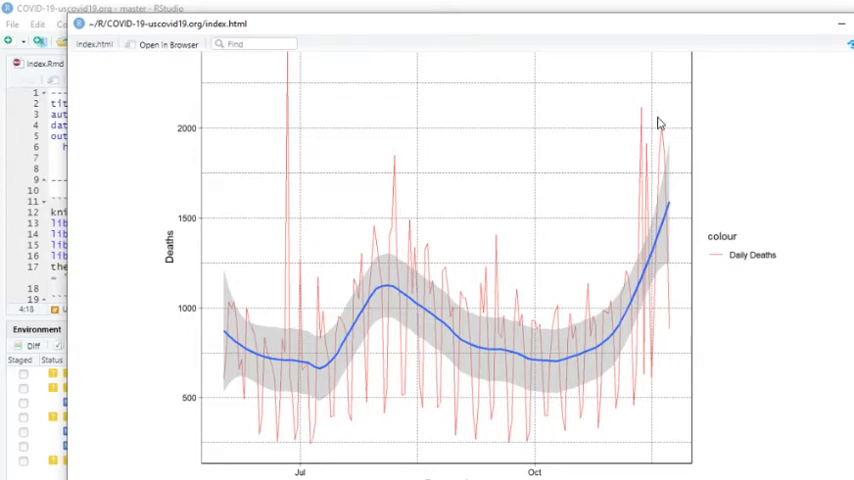
{"action": "mouse_move", "coordinate": [420, 232]}
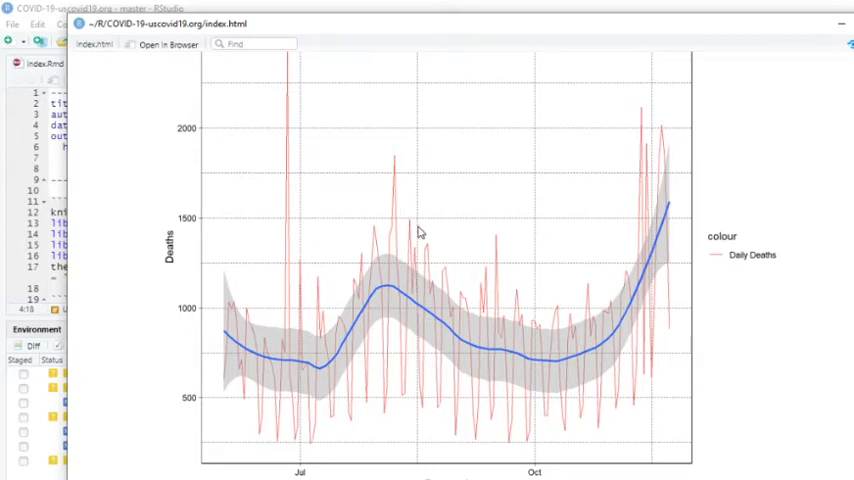
{"action": "scroll", "scroll_direction": "down", "scroll_amount": 3}
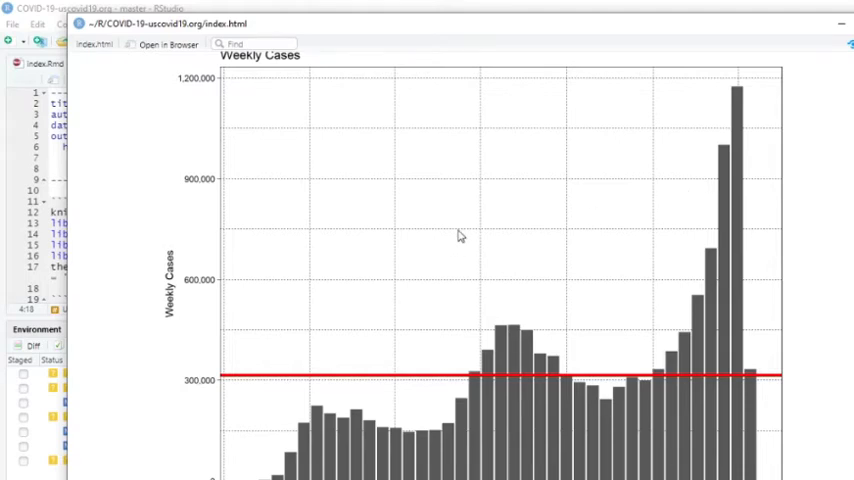
{"action": "mouse_move", "coordinate": [730, 176]}
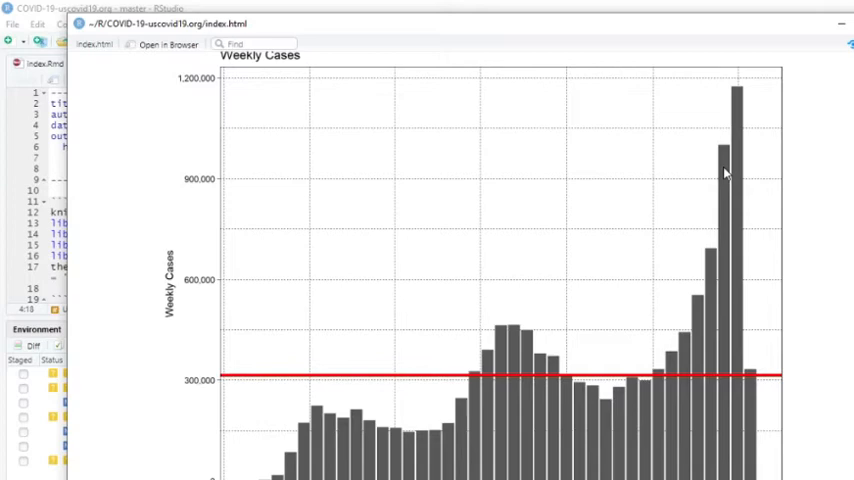
{"action": "mouse_move", "coordinate": [720, 156]}
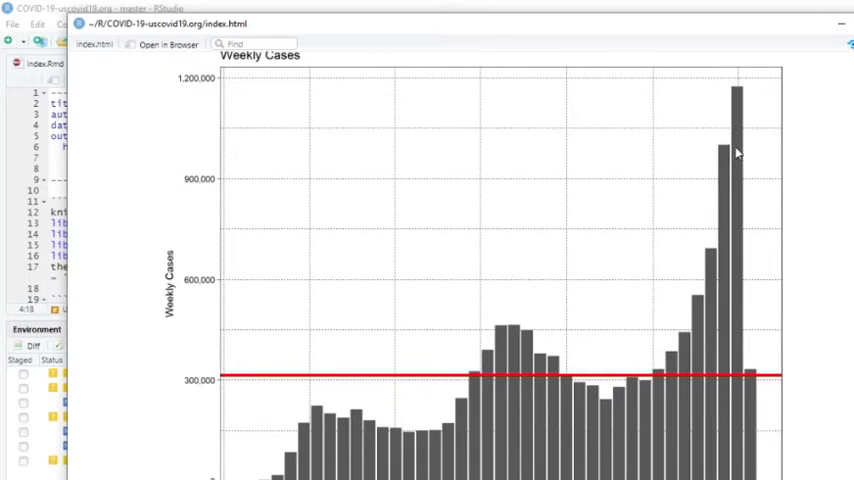
{"action": "mouse_move", "coordinate": [220, 122]}
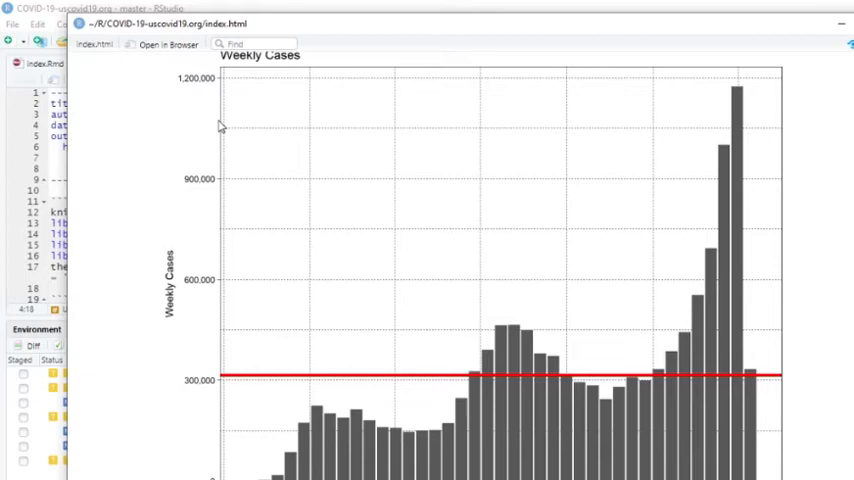
{"action": "mouse_move", "coordinate": [210, 184]}
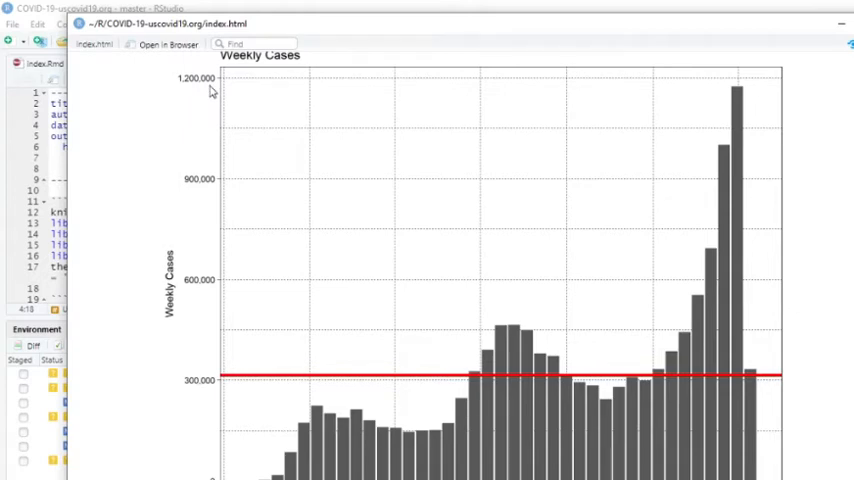
{"action": "mouse_move", "coordinate": [208, 160]}
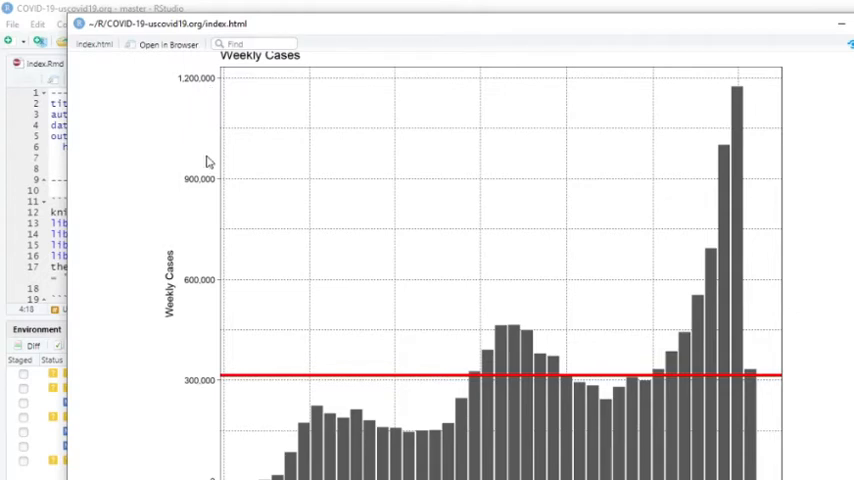
{"action": "mouse_move", "coordinate": [472, 136]}
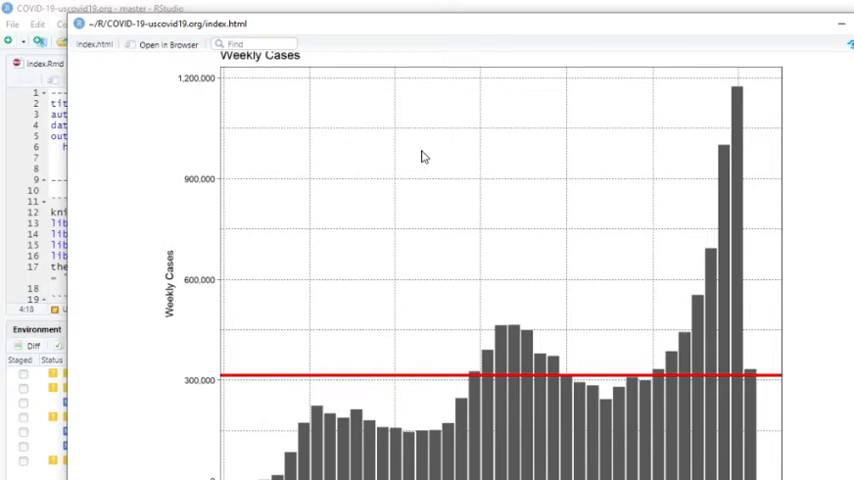
{"action": "mouse_move", "coordinate": [738, 98]}
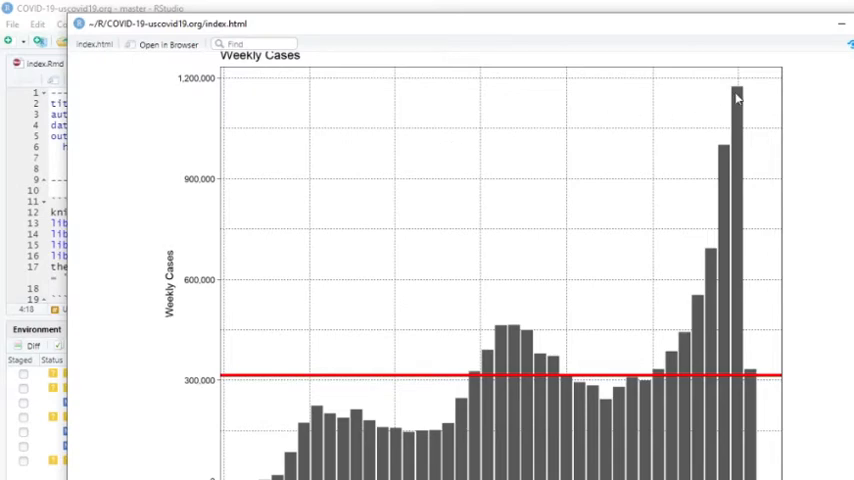
{"action": "mouse_move", "coordinate": [208, 88]}
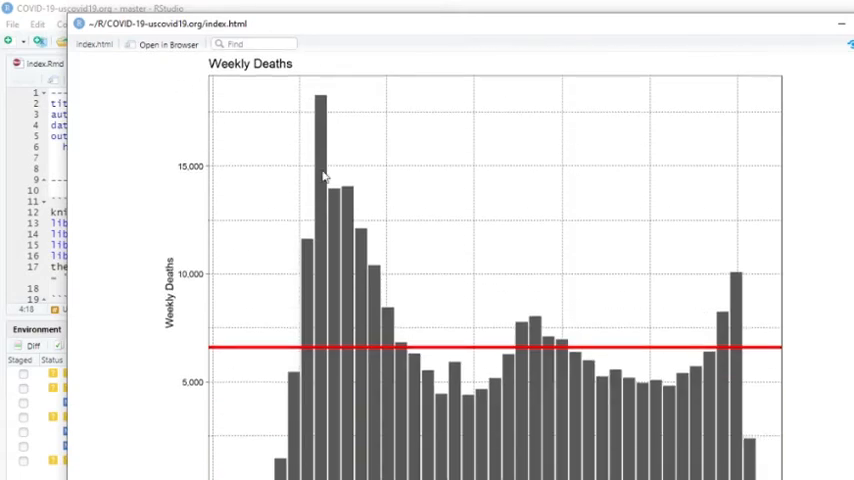
{"action": "mouse_move", "coordinate": [736, 314]}
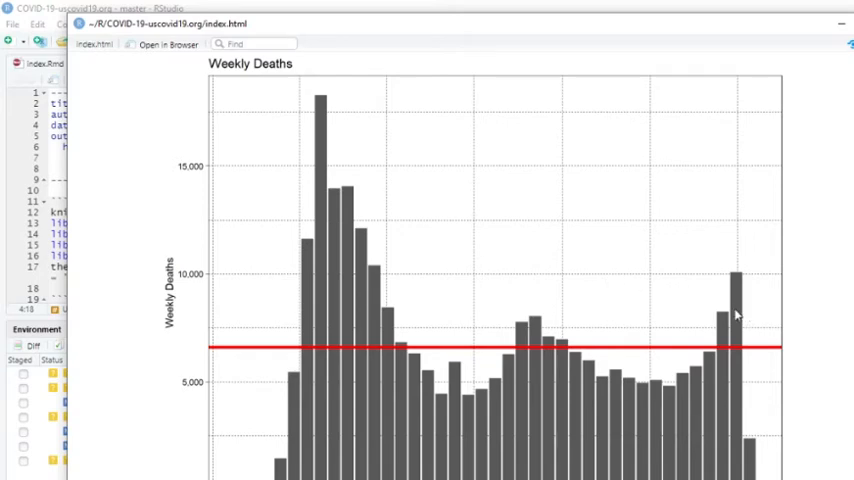
{"action": "mouse_move", "coordinate": [744, 280]}
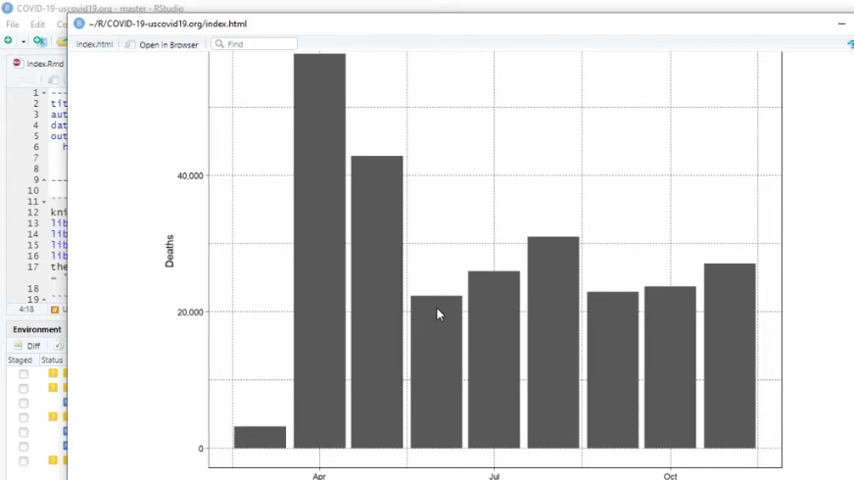
Scroll from Weekly Deaths to the Monthly Deaths chart and the percentage-of-totals heading
{"action": "scroll", "scroll_direction": "down", "scroll_amount": 3}
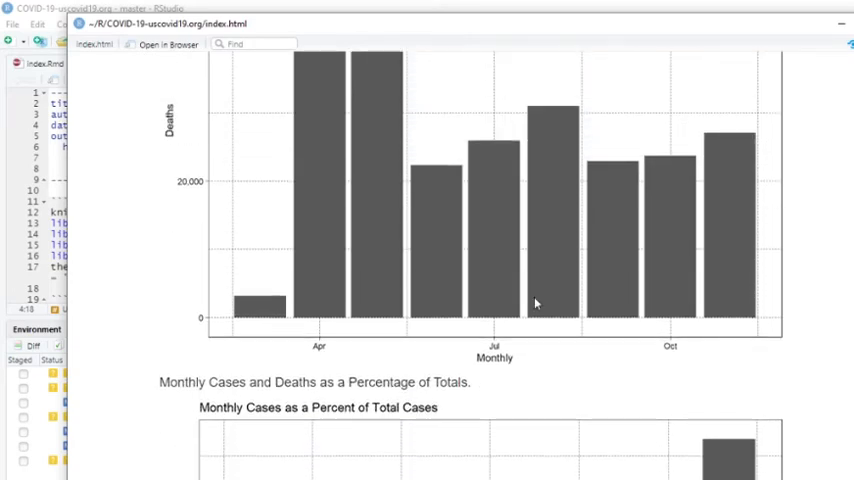
Scroll through the monthly cases and deaths percent-of-total charts
{"action": "scroll", "scroll_direction": "down", "scroll_amount": 3}
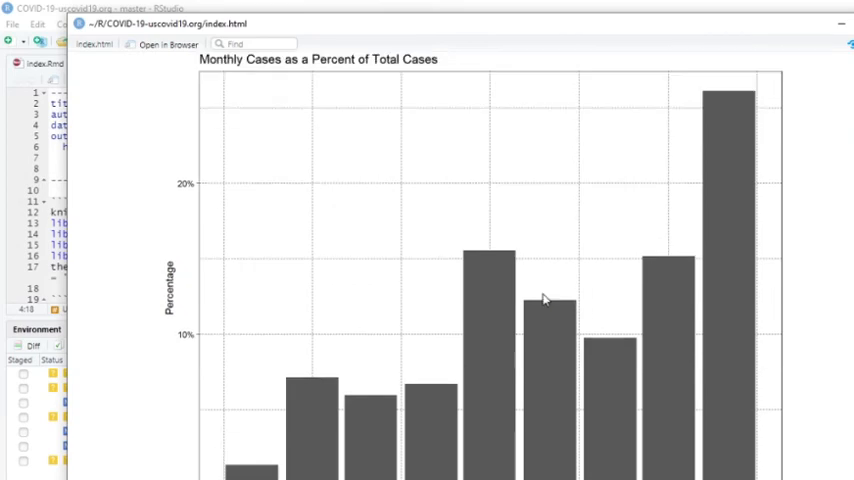
{"action": "mouse_move", "coordinate": [200, 336]}
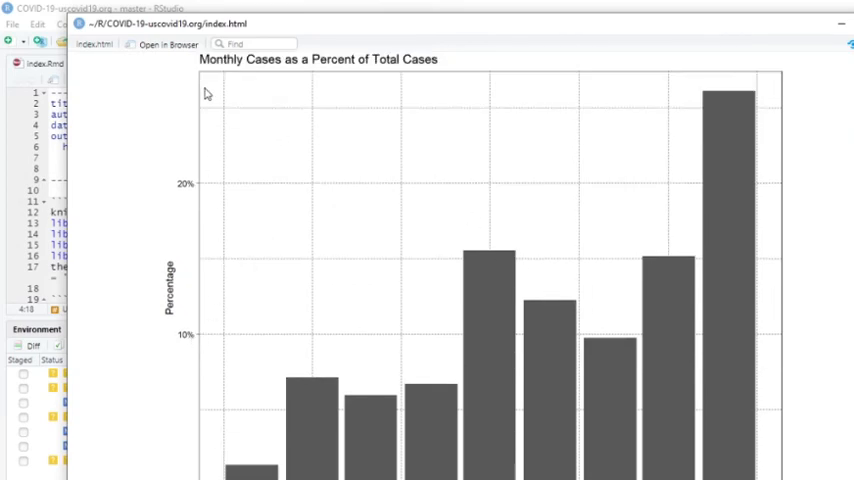
{"action": "mouse_move", "coordinate": [220, 100]}
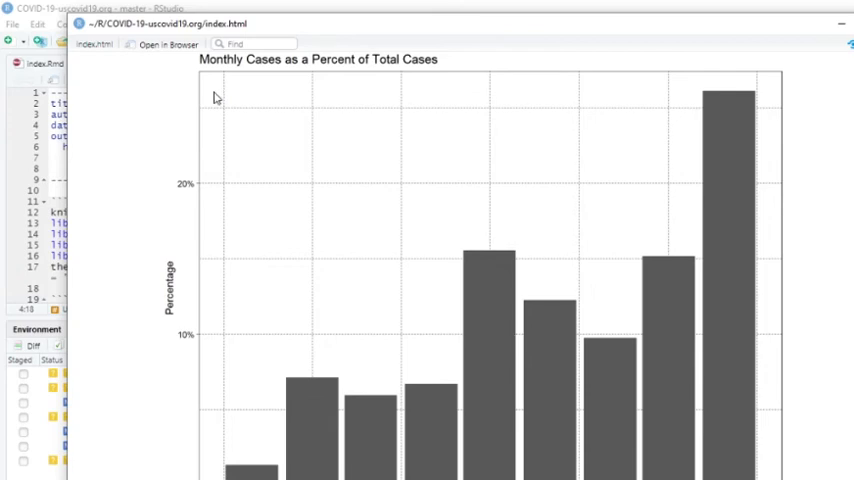
{"action": "scroll", "scroll_direction": "down", "scroll_amount": 3}
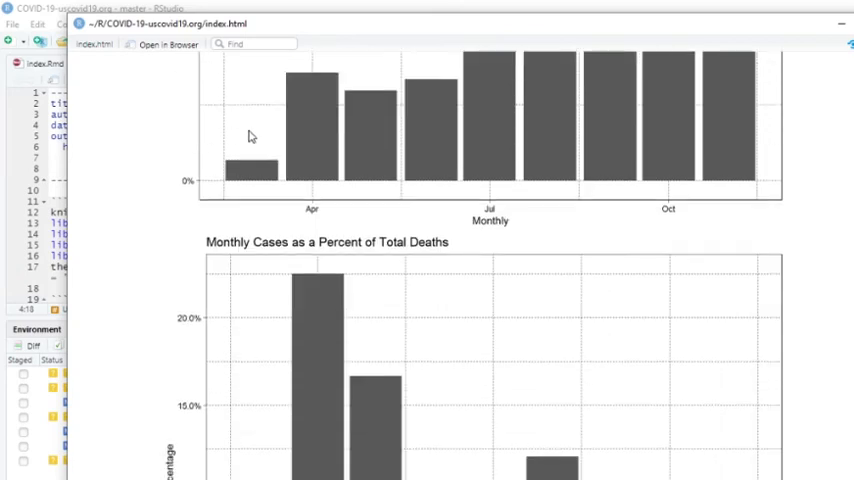
{"action": "scroll", "scroll_direction": "down", "scroll_amount": 3}
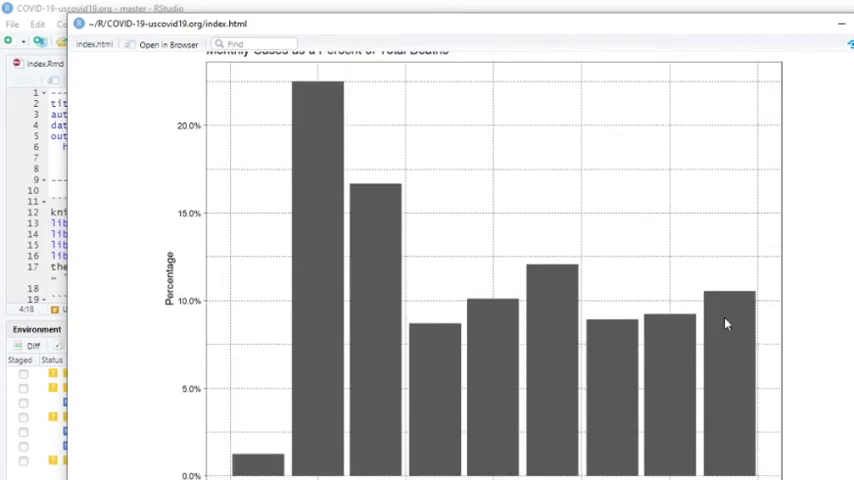
{"action": "mouse_move", "coordinate": [732, 318]}
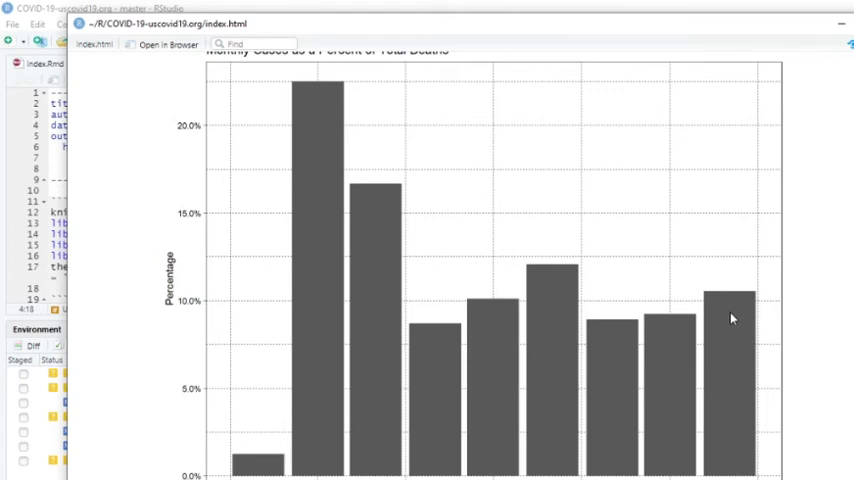
{"action": "mouse_move", "coordinate": [718, 316]}
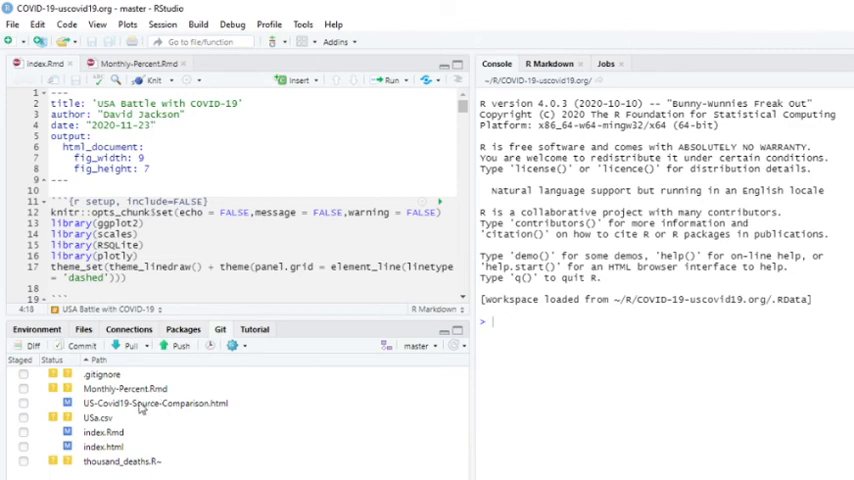
Close the preview and stage index.Rmd and index.html in the Git pane
{"action": "left_click", "coordinate": [104, 432]}
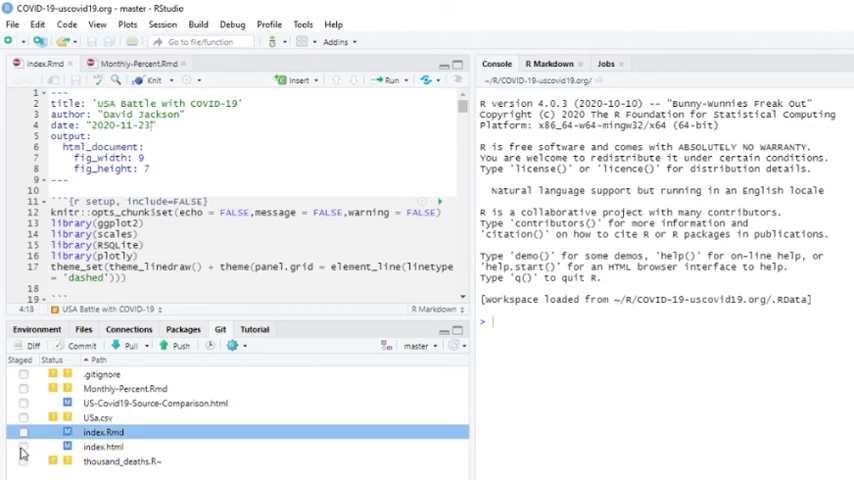
{"action": "left_click", "coordinate": [24, 446]}
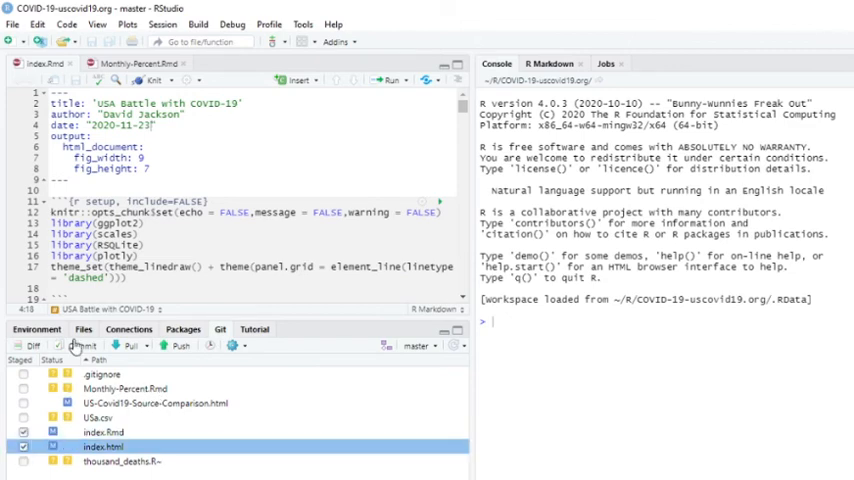